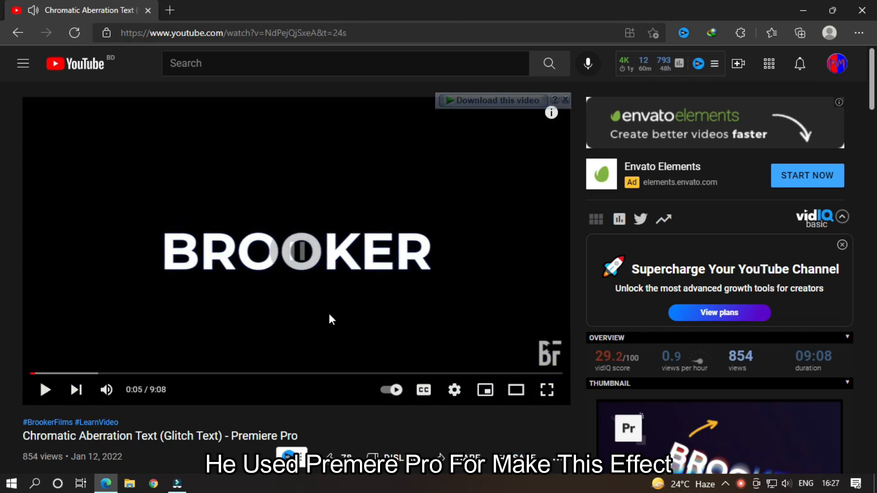
Add the Default Title from the Titles library to the start of the timeline and edit it.
left_click(45, 390)
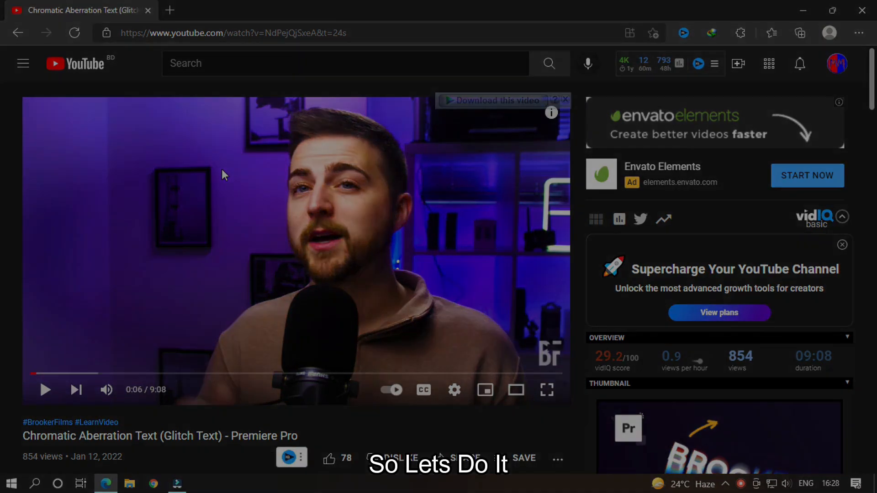
left_click(177, 483)
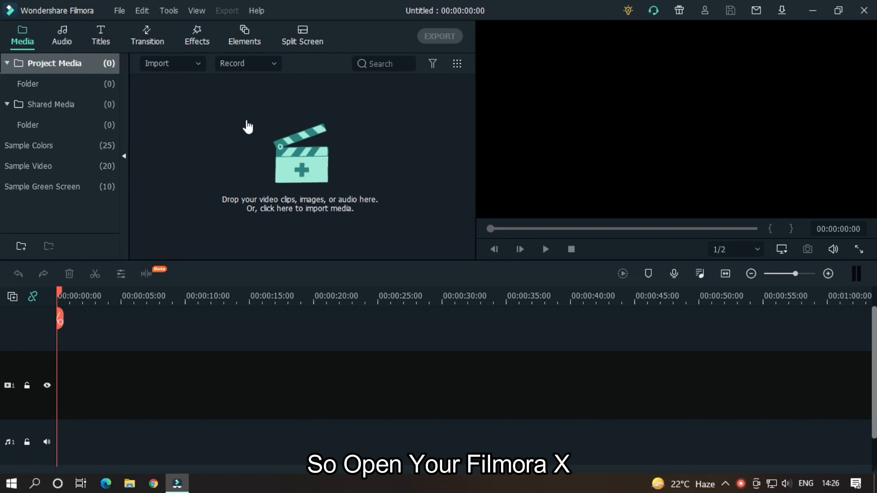
mouse_move(247, 132)
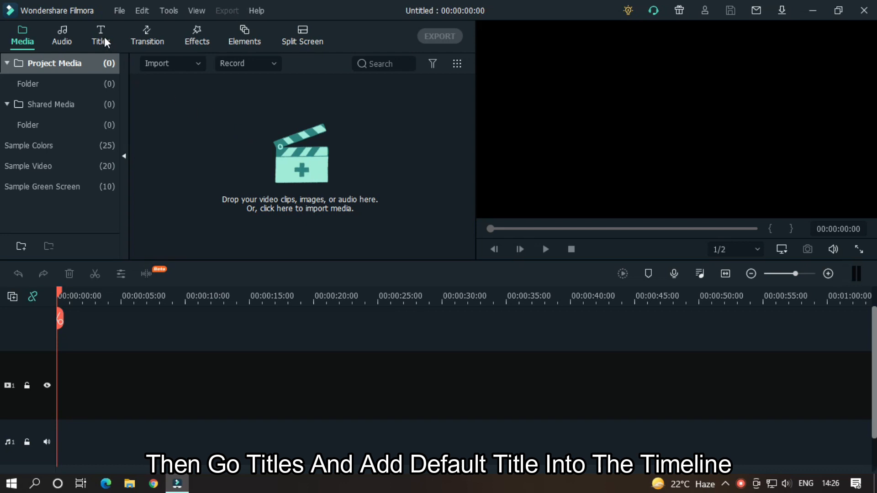
left_click(101, 36)
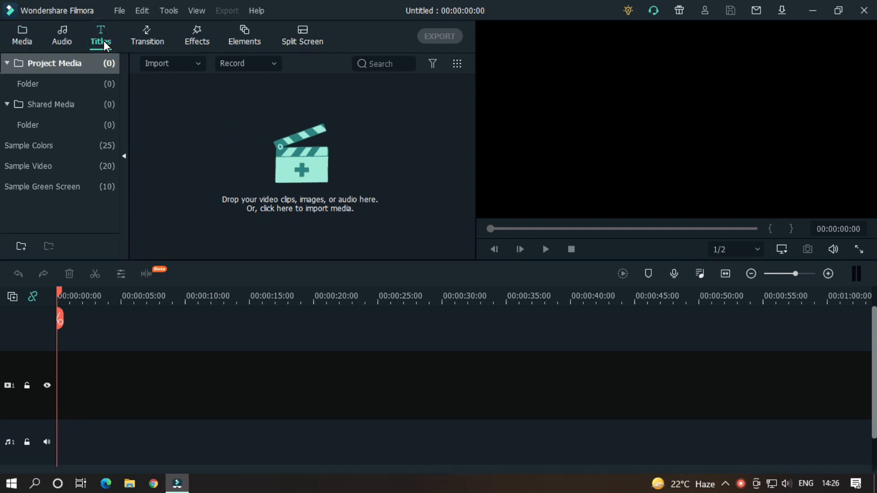
left_click(101, 36)
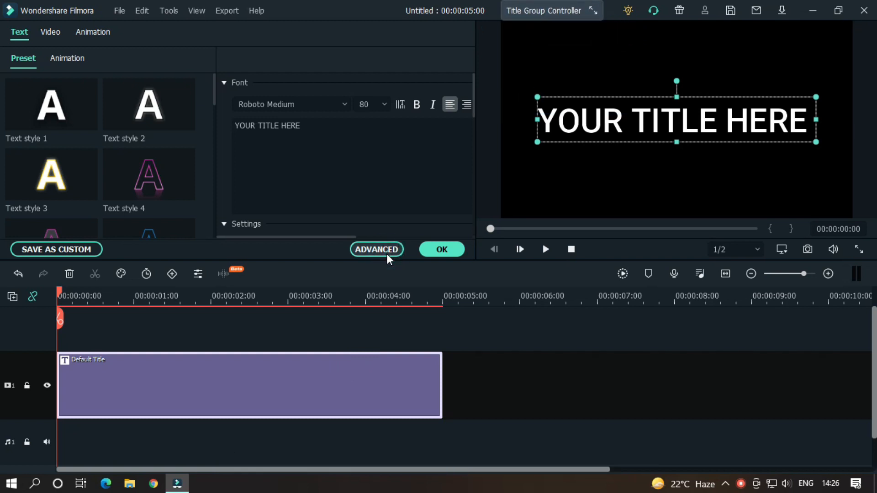
In Advanced editing, set the text to MAHMUD in Montserrat-Bold at size 90 and confirm.
left_click(376, 250)
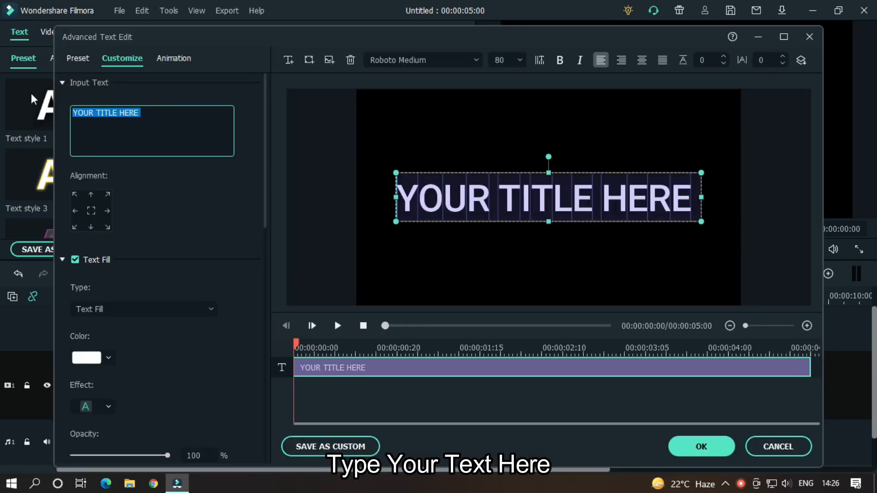
type("MAHMUD")
left_click(423, 61)
type("mont")
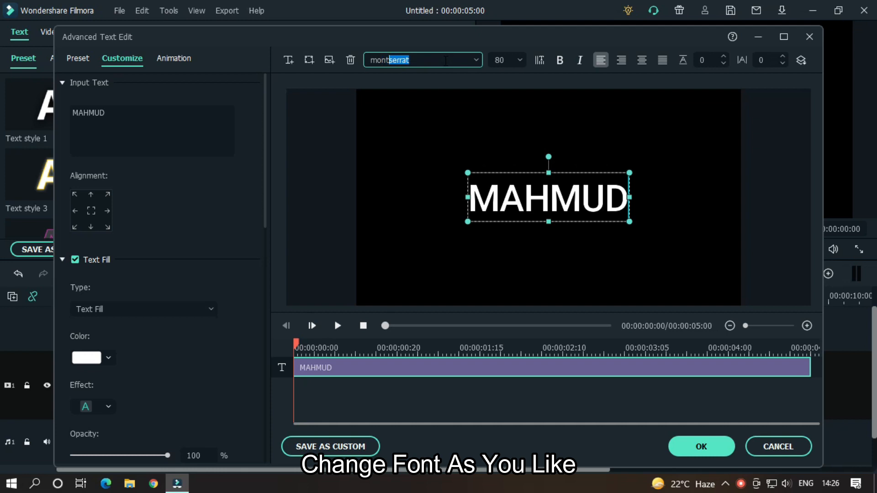
left_click(423, 61)
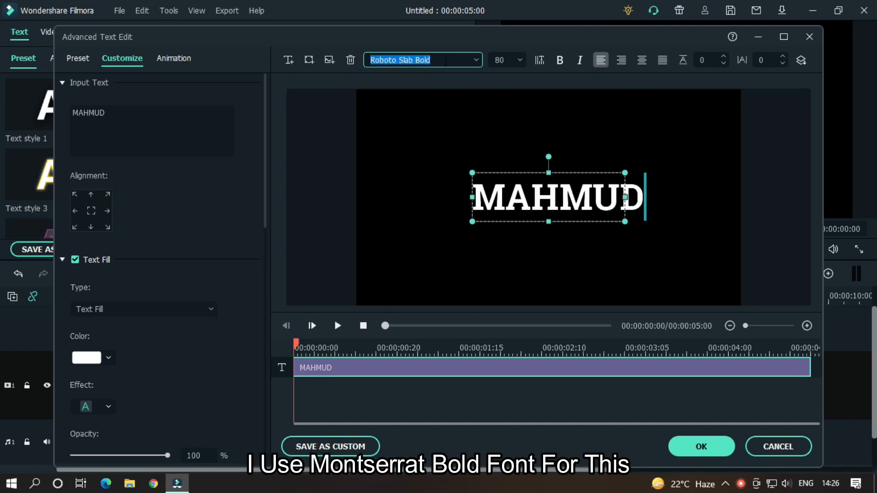
left_click(419, 60)
type("Montserrat-")
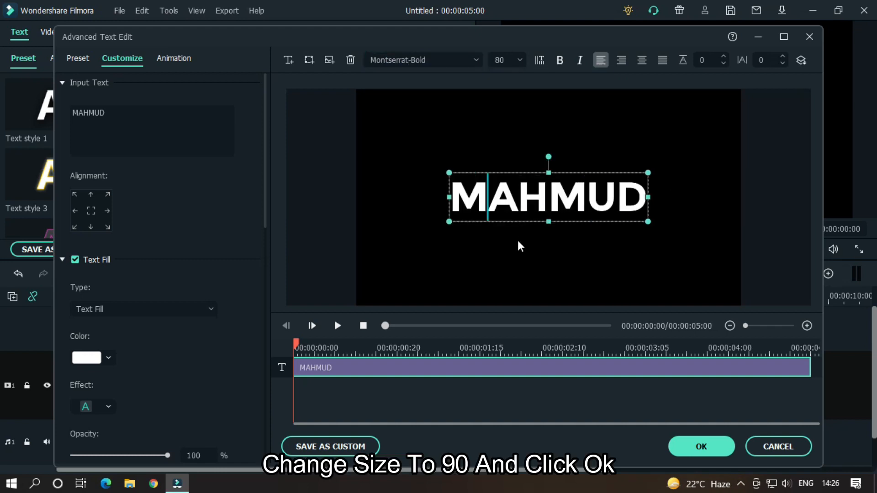
type("90")
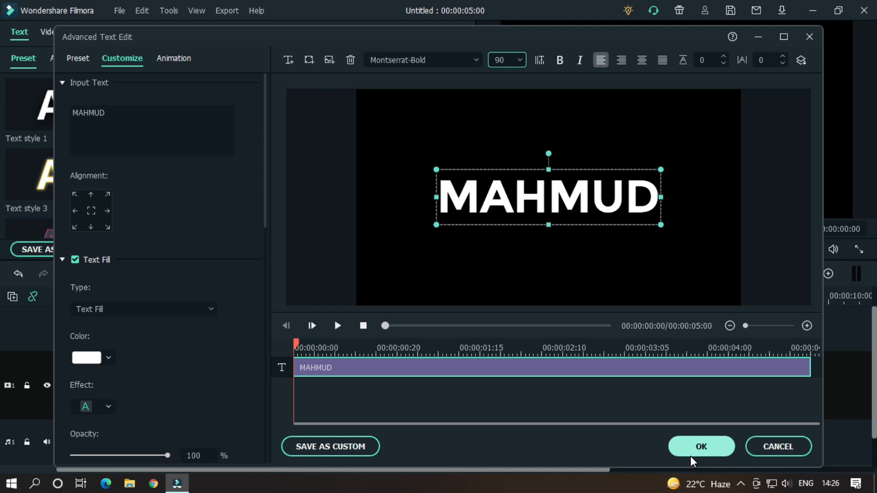
left_click(701, 446)
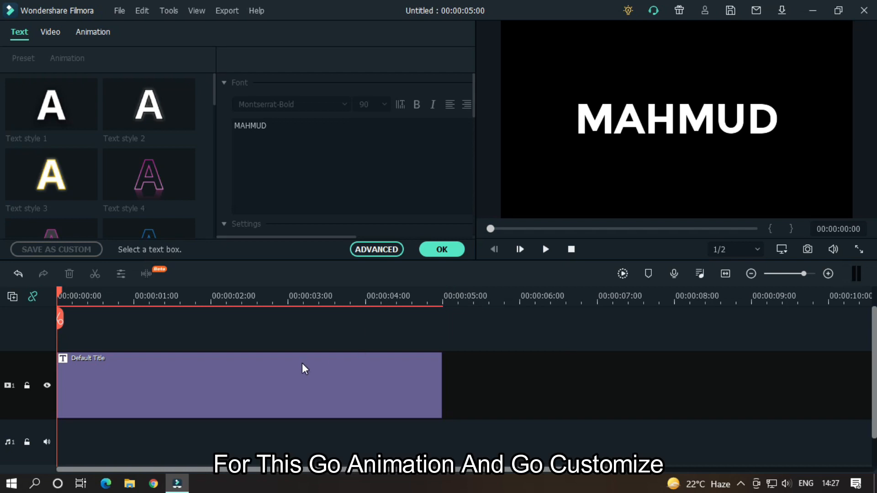
Enter custom keyframe animation for the title and add a keyframe at one second.
left_click(249, 384)
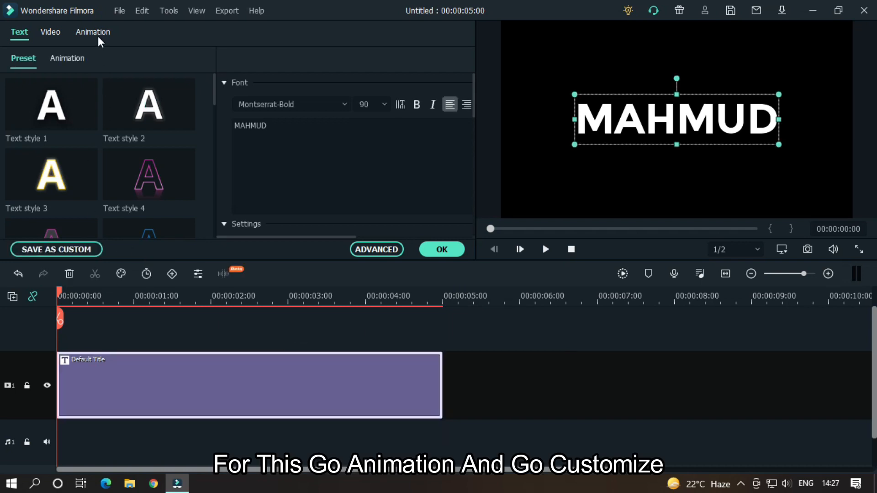
left_click(94, 32)
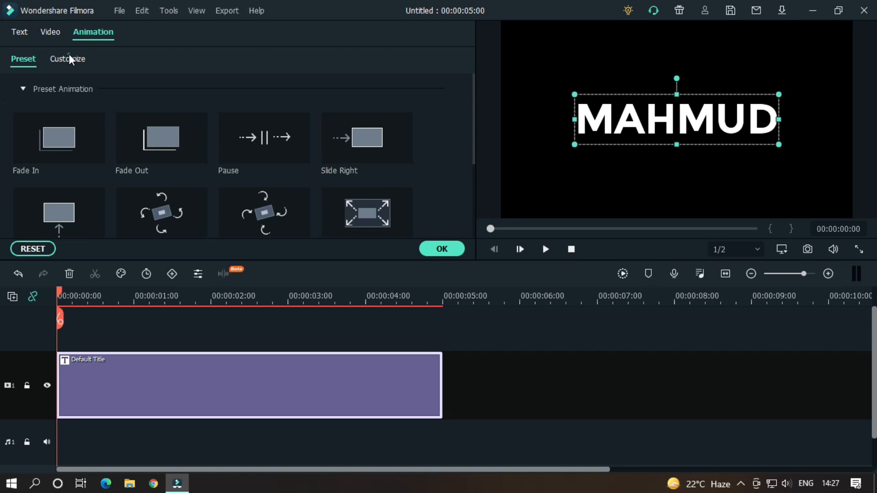
left_click(66, 58)
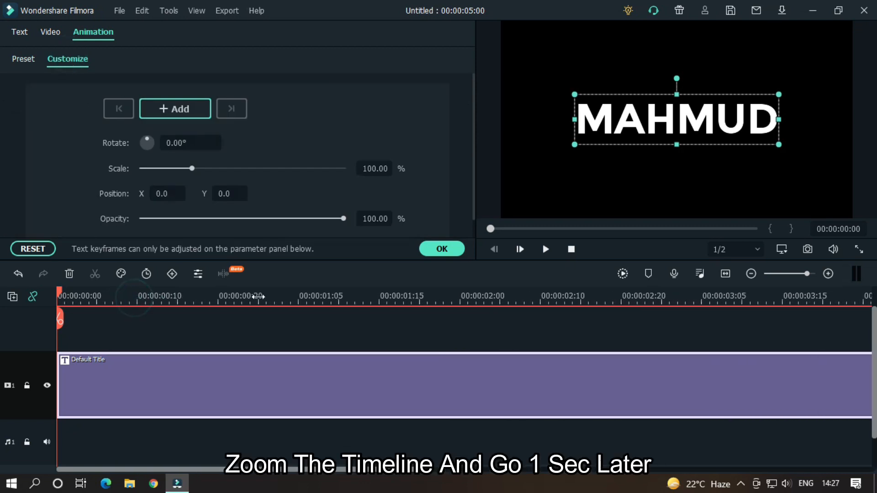
left_click(241, 296)
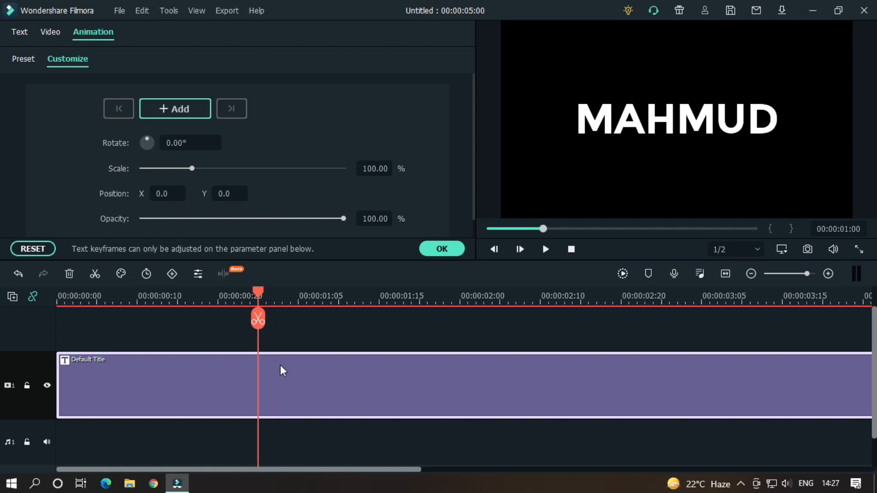
left_click(175, 108)
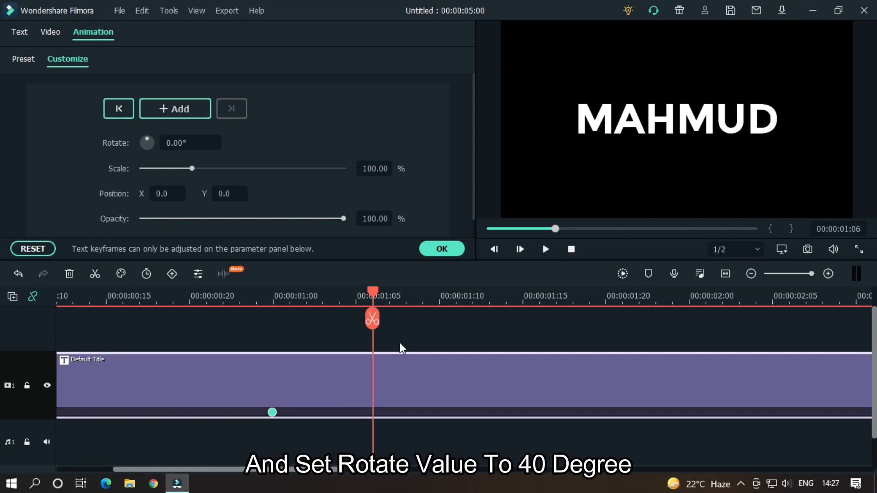
Set Rotate to 40° and add another keyframe ten frames later for the shake.
left_click(190, 143)
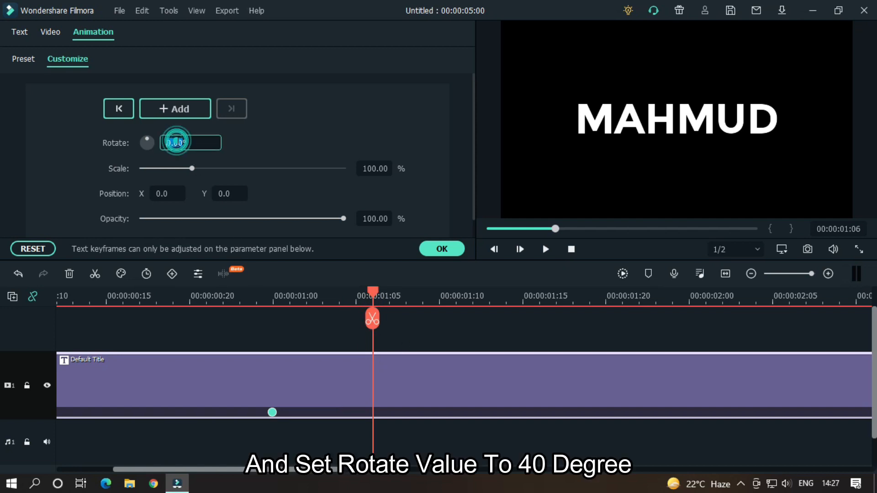
type("40")
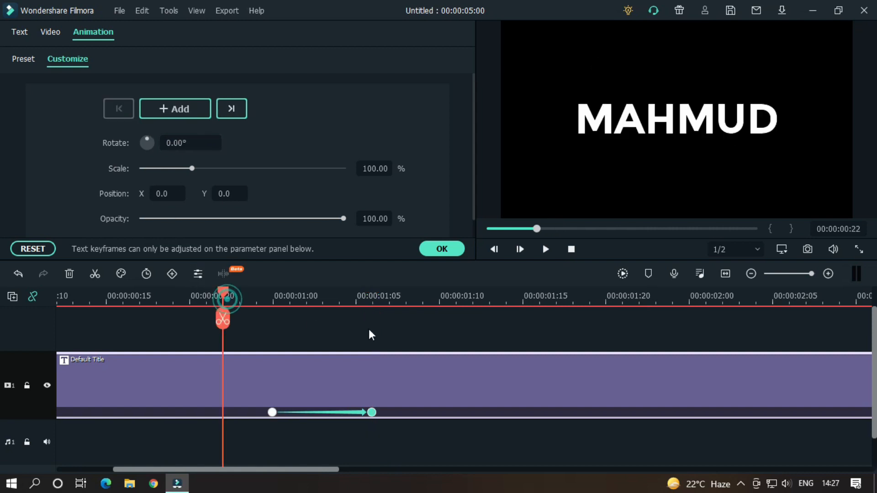
left_click(544, 250)
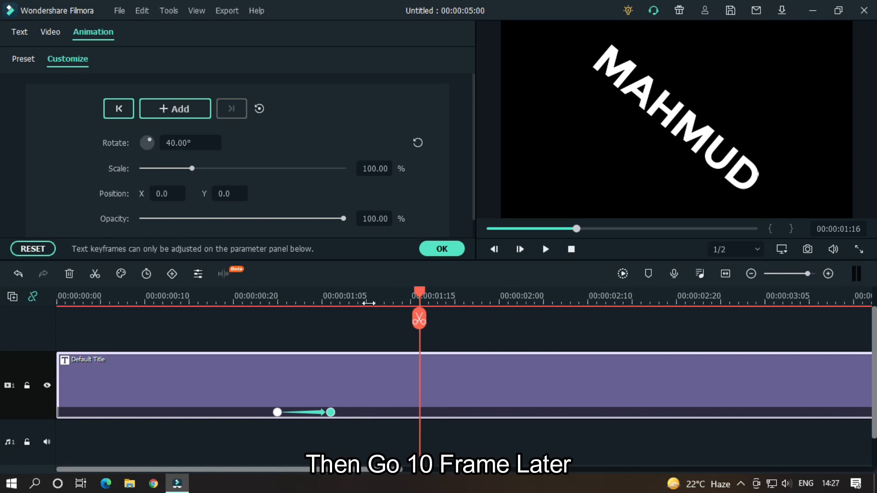
mouse_move(419, 300)
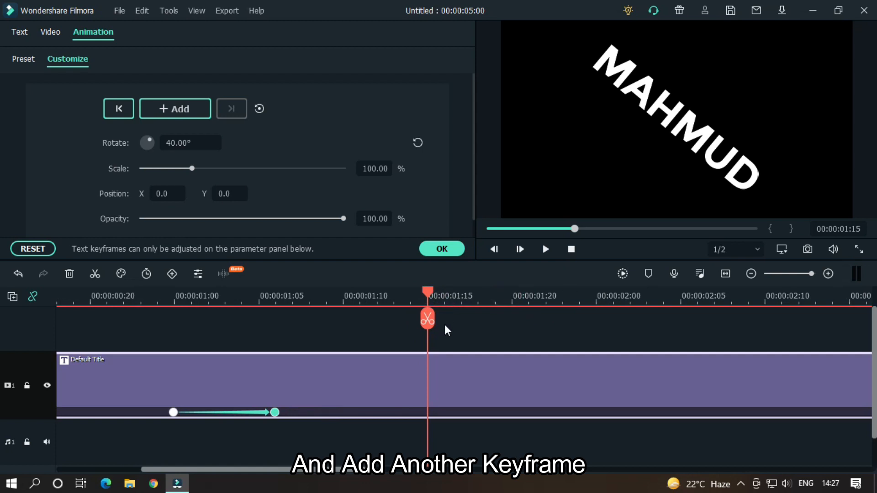
left_click(175, 109)
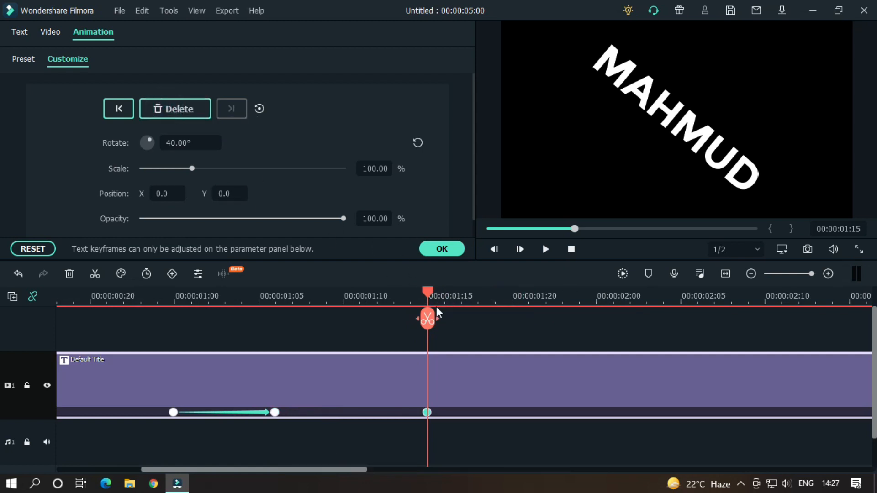
left_click(428, 294)
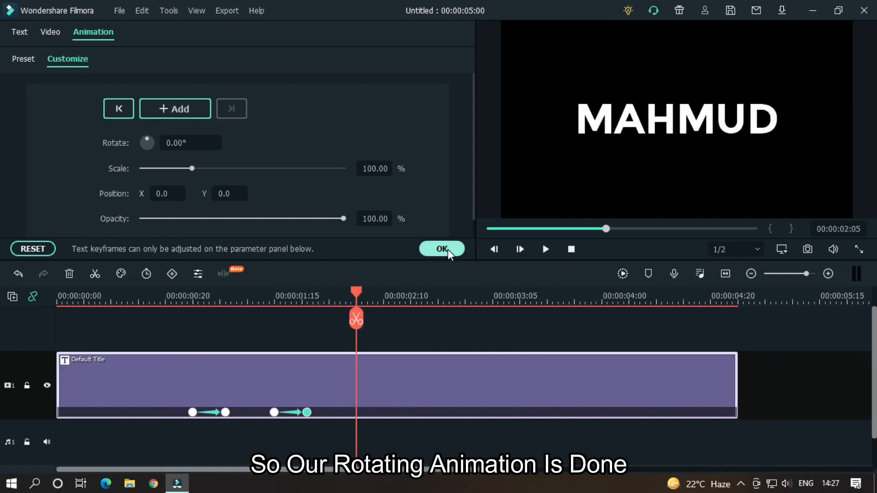
Confirm the animation, add a video track and duplicate the title clip onto another track.
left_click(441, 249)
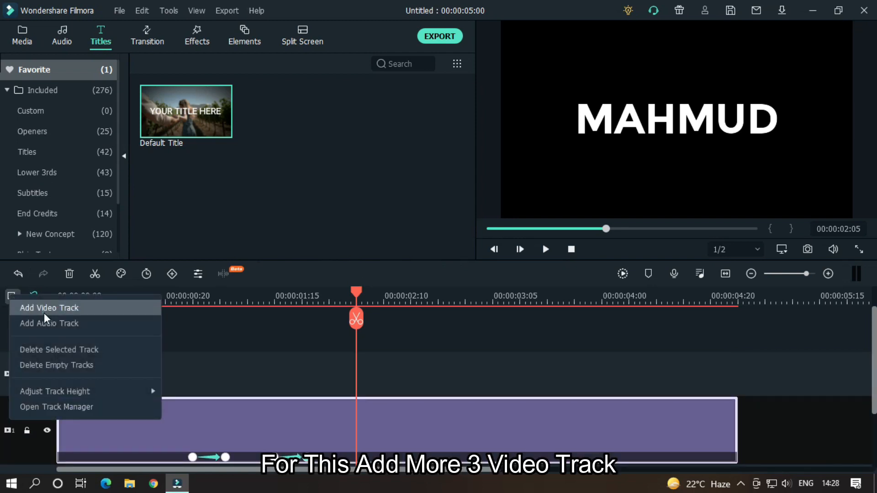
left_click(49, 308)
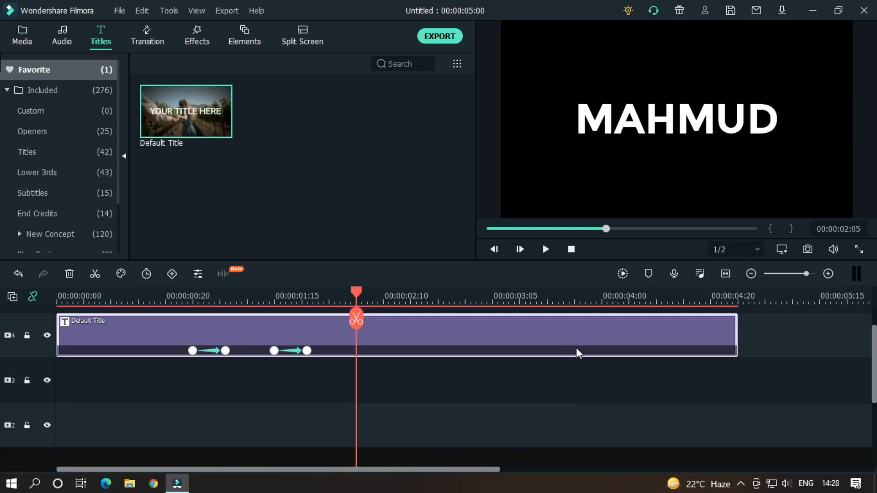
right_click(579, 353)
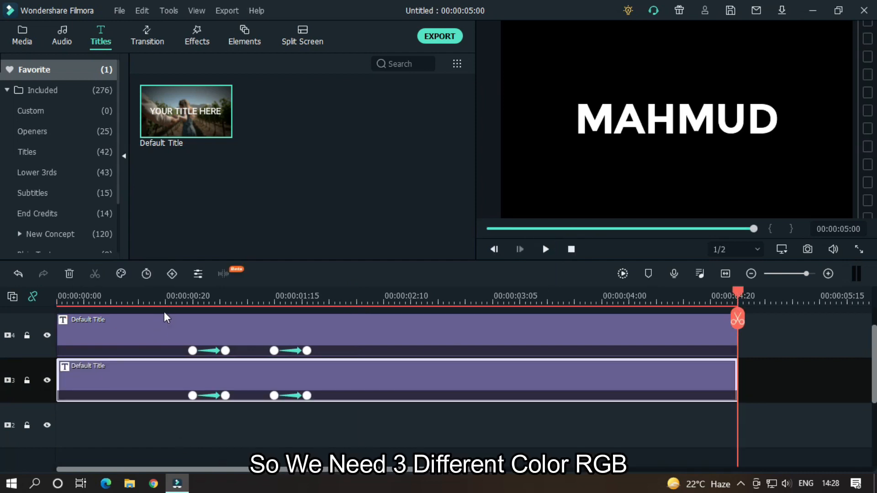
left_click(148, 386)
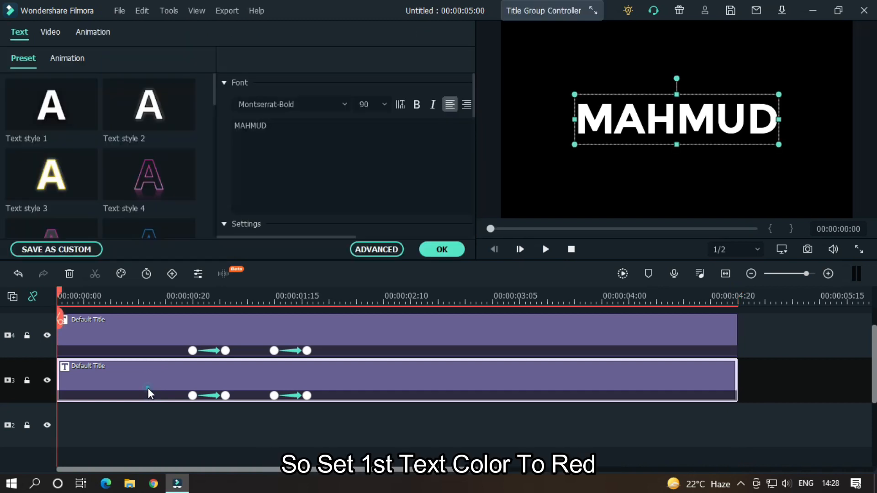
Recolour the duplicated title's Text Fill to red in Advanced editing.
left_click(375, 249)
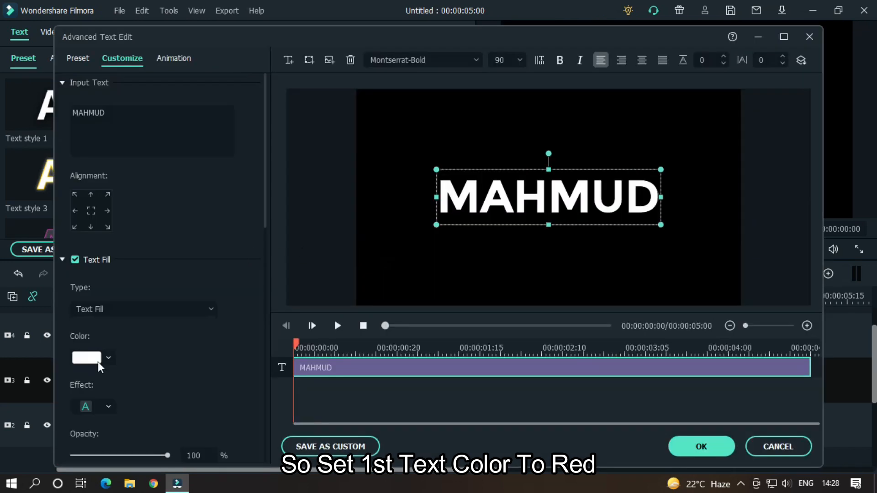
left_click(87, 358)
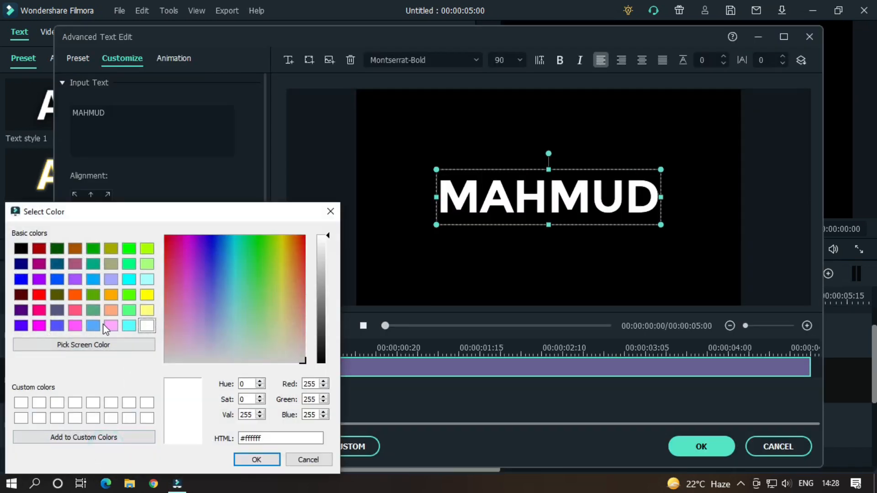
left_click(256, 460)
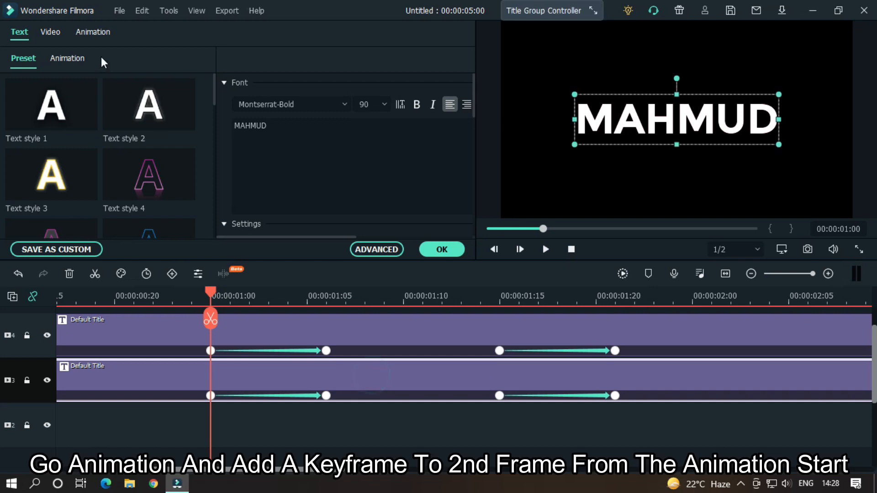
Add an extra keyframe just inside each rotation section, shifted one frame later.
left_click(93, 32)
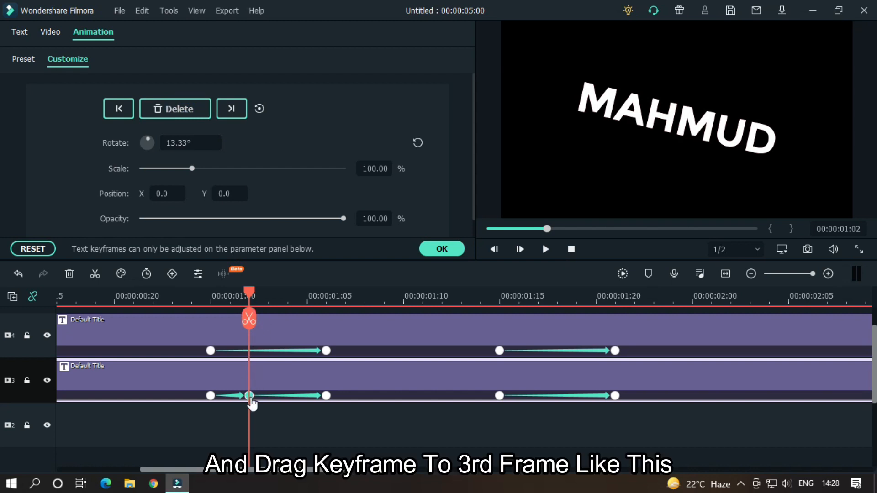
left_click_drag(249, 396, 268, 396)
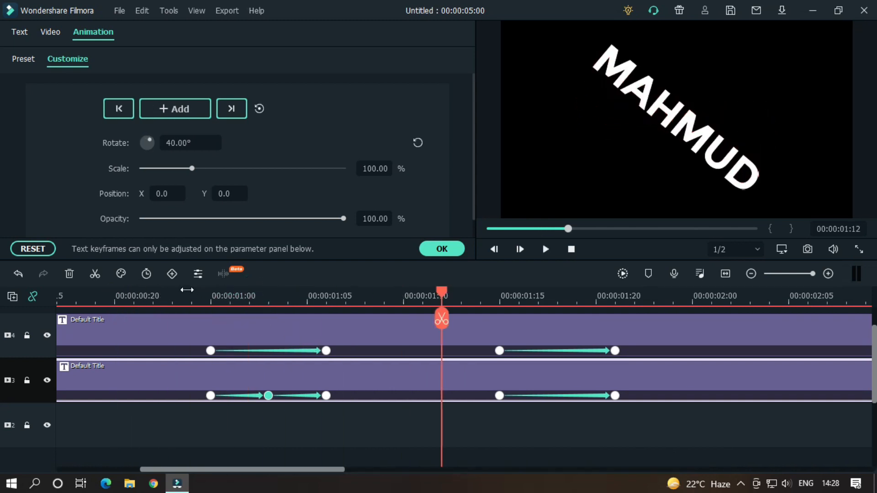
left_click_drag(441, 295, 537, 295)
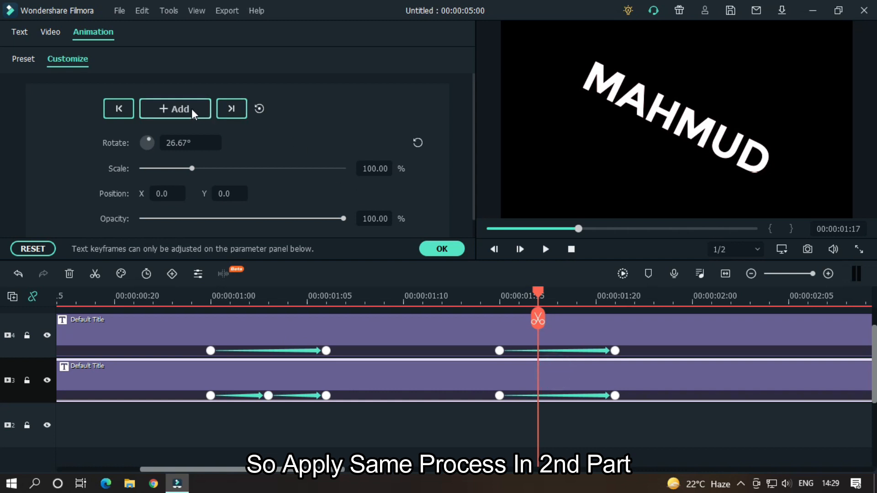
left_click(175, 109)
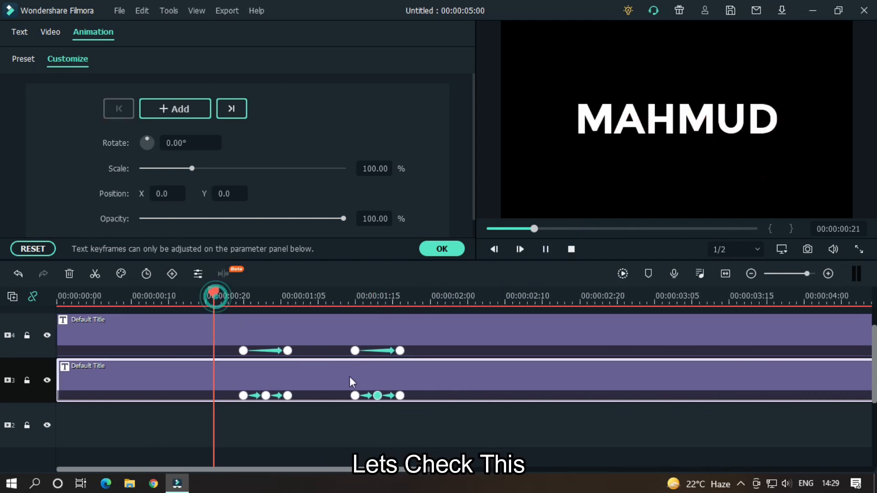
left_click(474, 293)
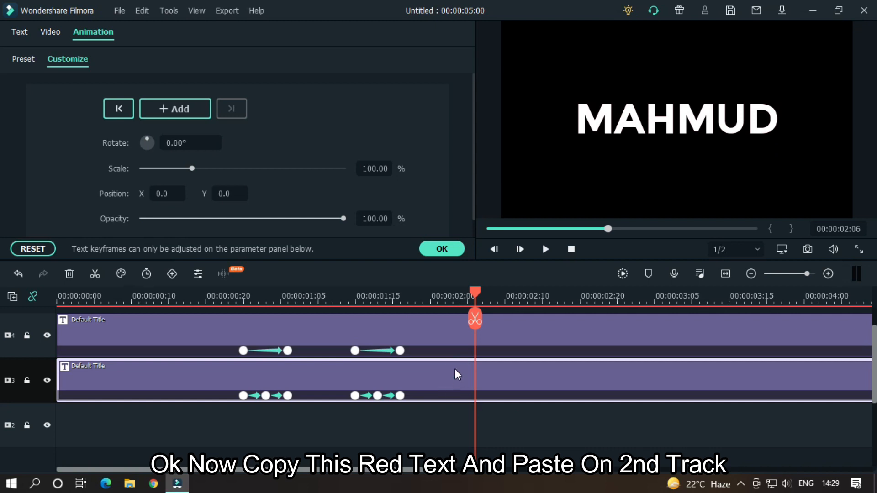
Recolour the pasted title copy's Text Fill to green in Advanced editing.
left_click(570, 250)
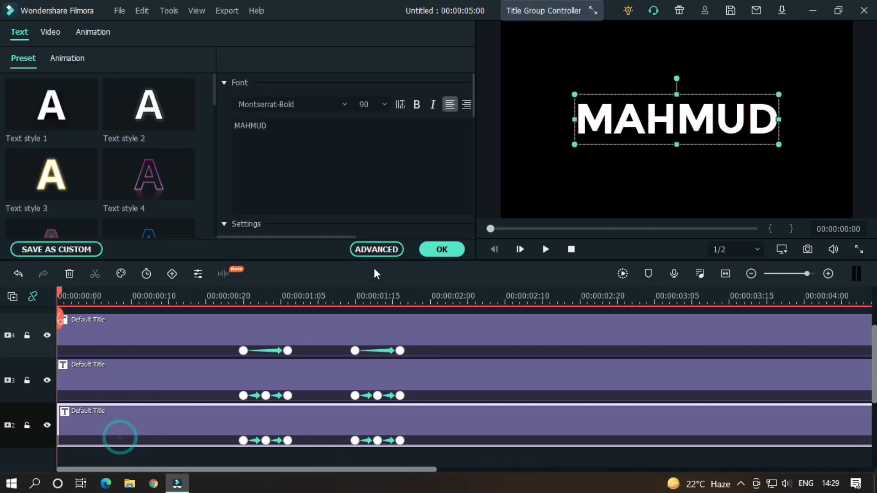
left_click(376, 248)
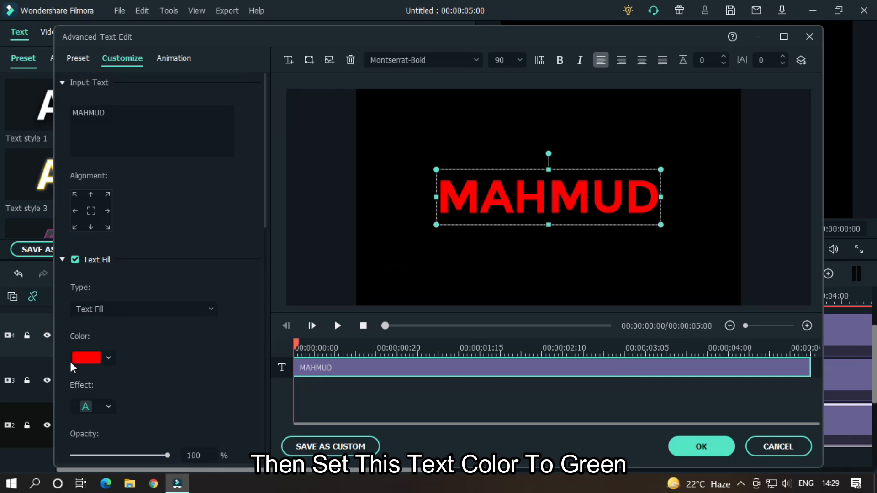
left_click(87, 358)
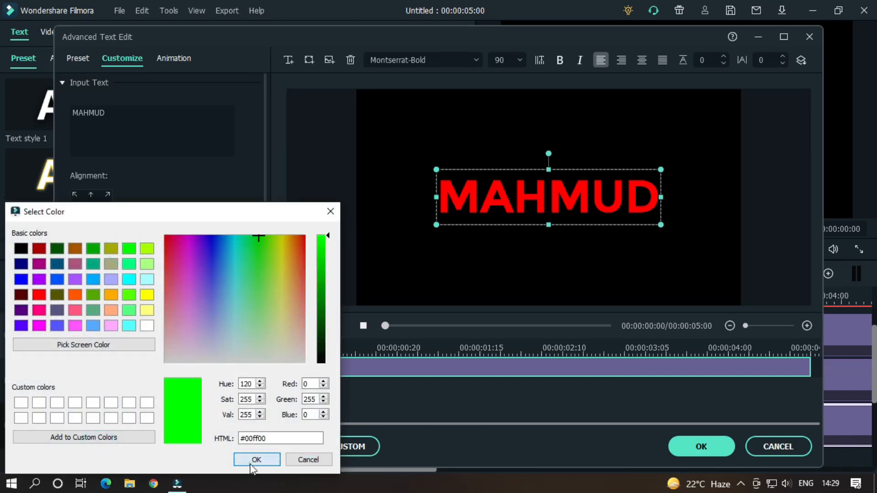
left_click(255, 459)
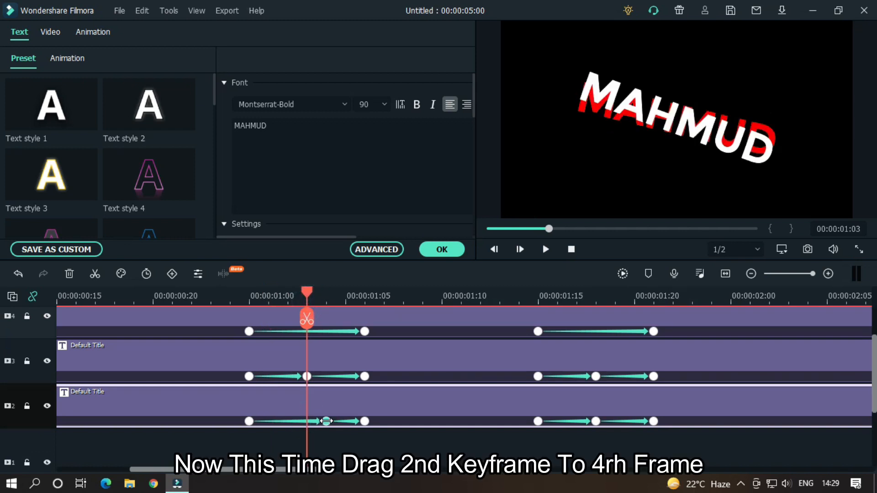
Shift the green copy's inner keyframe to the fourth frame and preview the layered shake.
left_click_drag(308, 292, 596, 292)
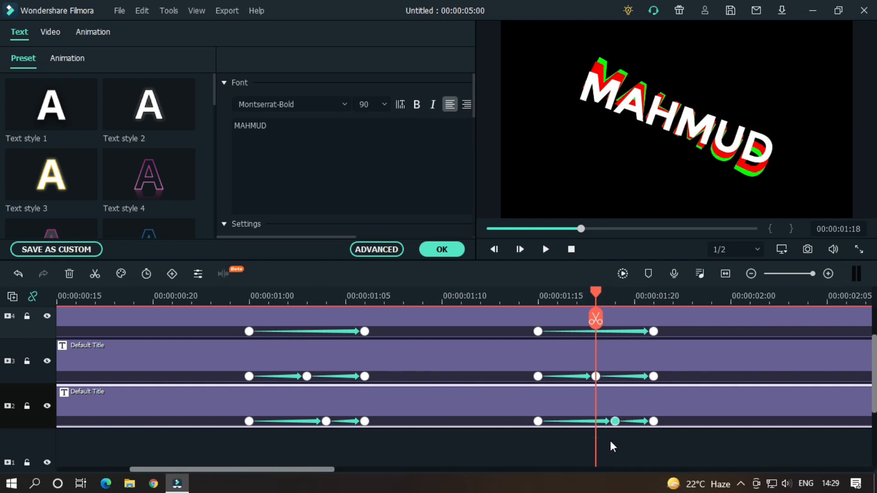
left_click(545, 249)
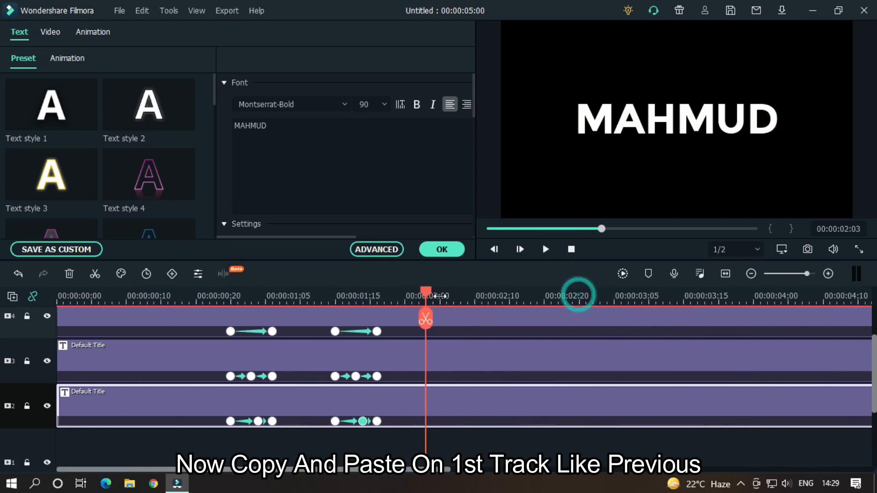
Recolour the lowest-track title copy's Text Fill to blue in Advanced editing.
left_click(571, 249)
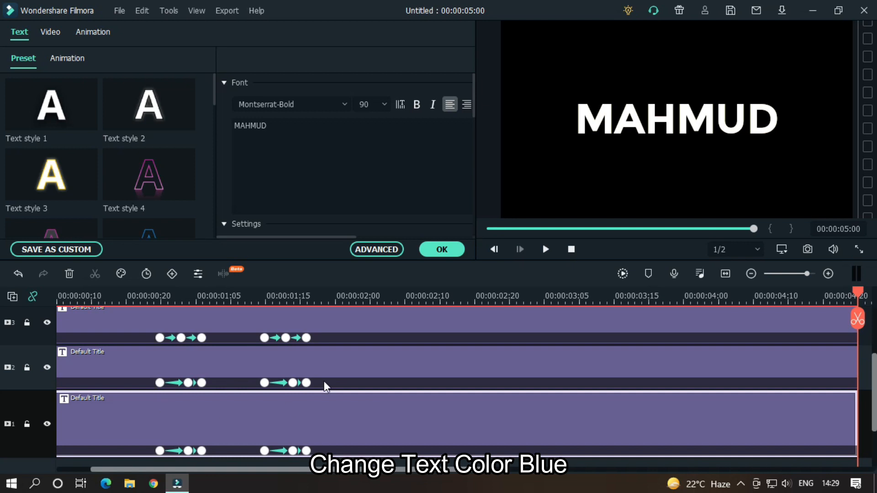
left_click(377, 249)
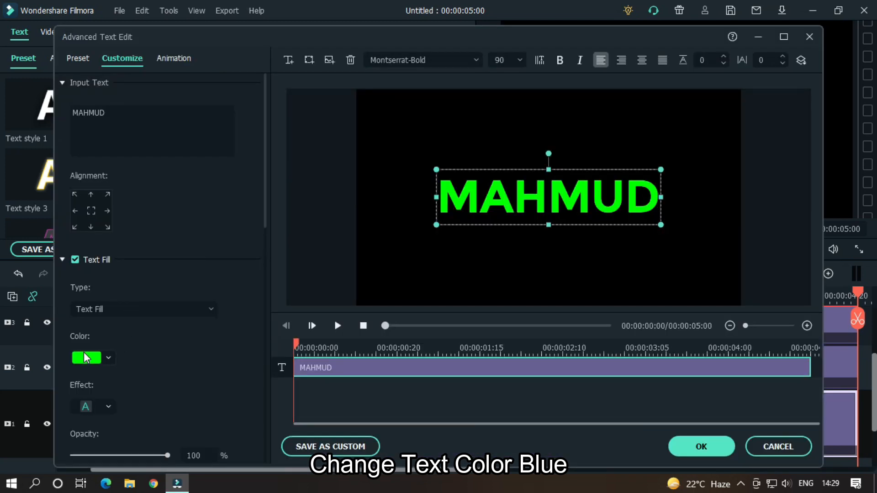
left_click(86, 358)
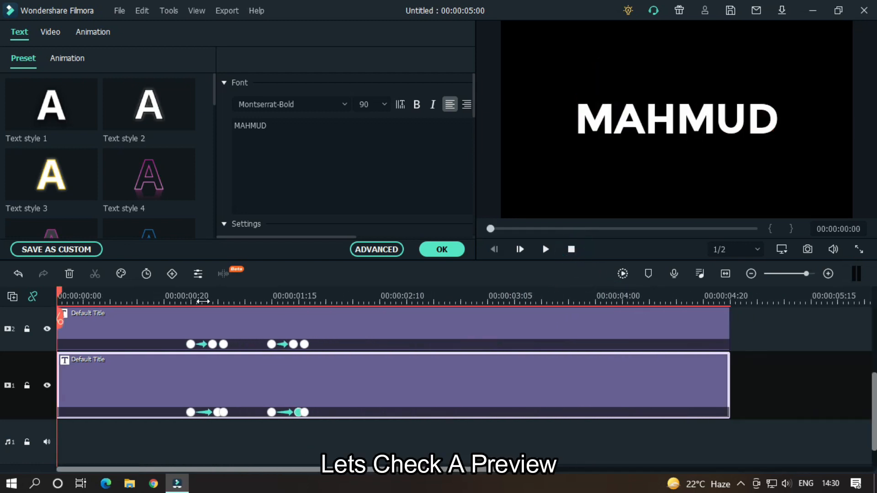
Set the red and green title copies' Blending Mode to Screen in Video Compositing.
left_click(545, 250)
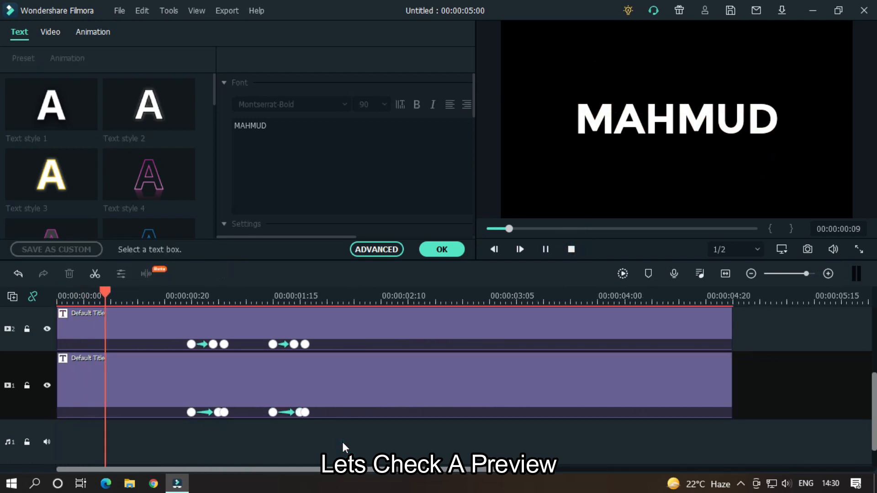
left_click(519, 250)
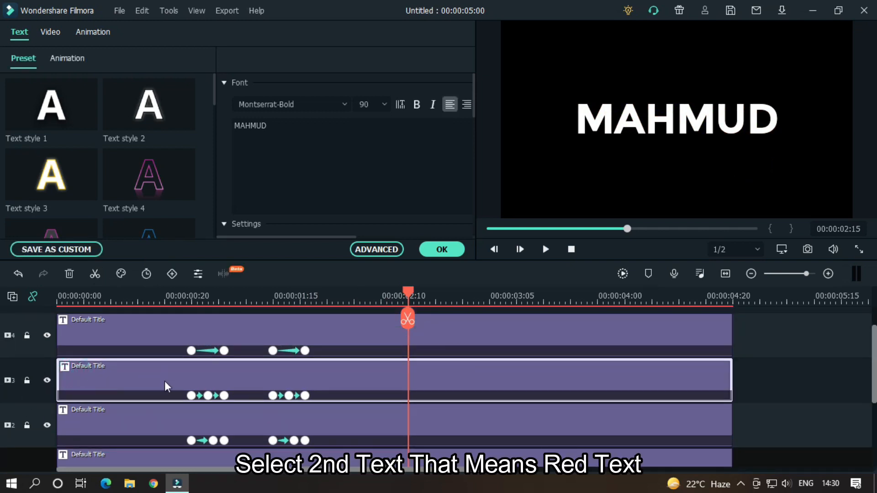
mouse_move(258, 290)
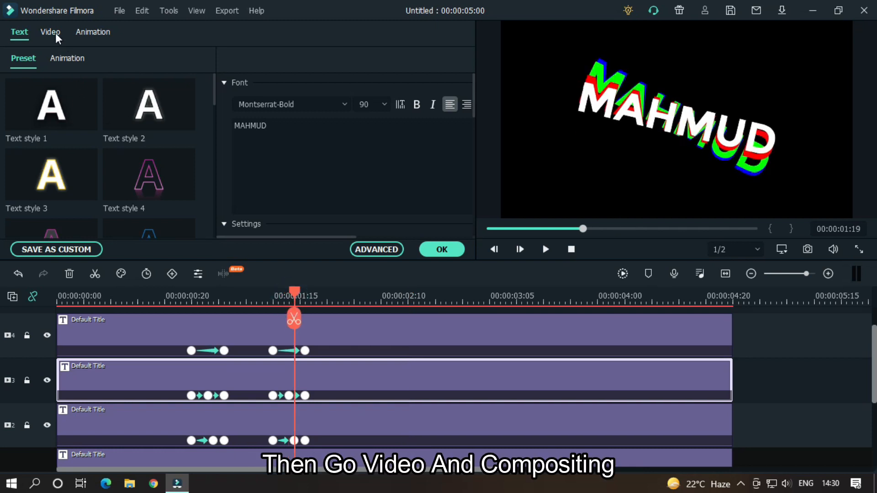
left_click(50, 32)
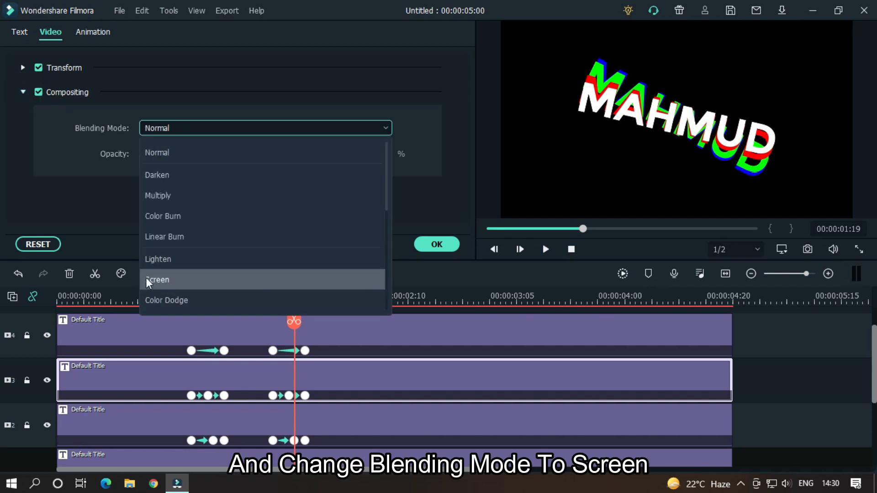
left_click(158, 279)
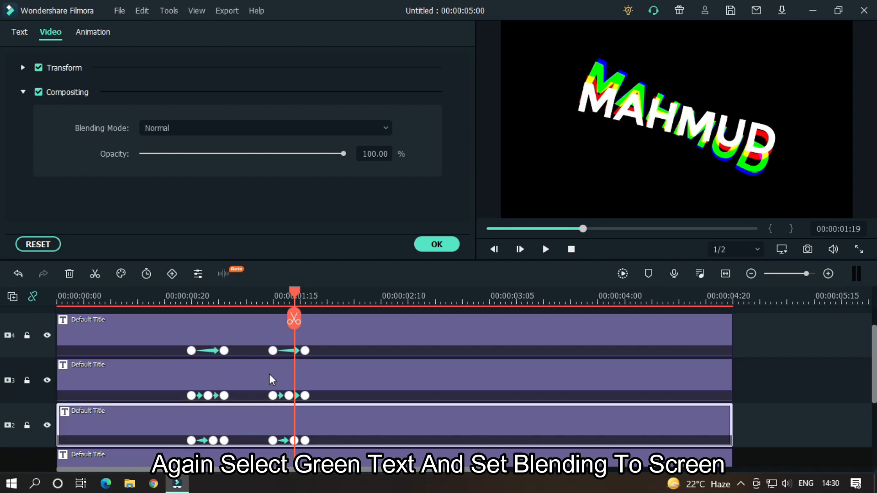
left_click(264, 128)
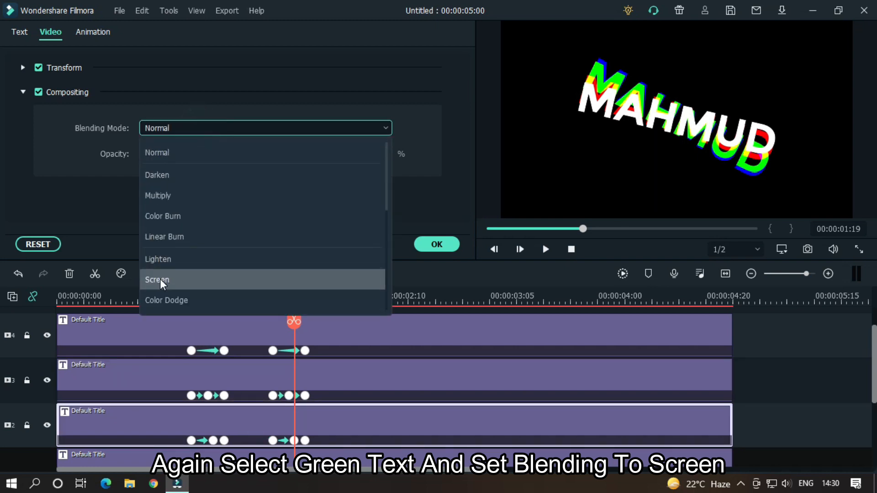
left_click(157, 280)
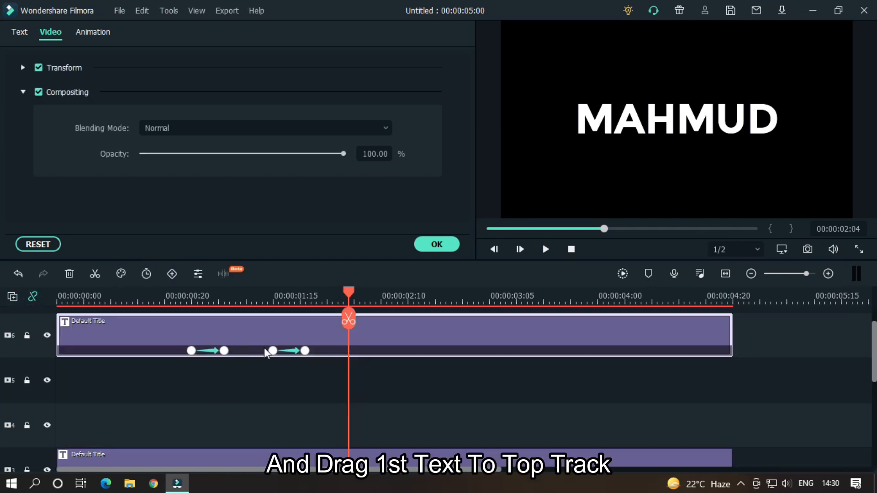
Confirm compositing, search the Effects library for 'sq' and add Square Blur to the first empty track.
left_click(437, 244)
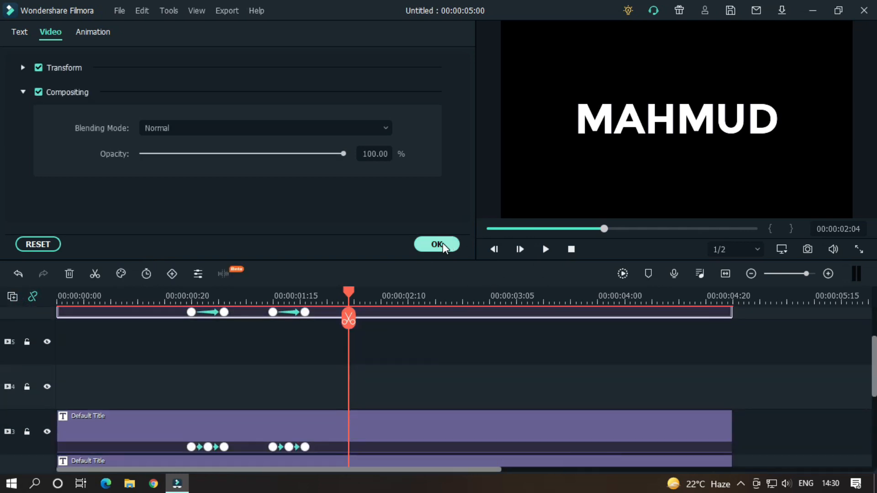
left_click(436, 245)
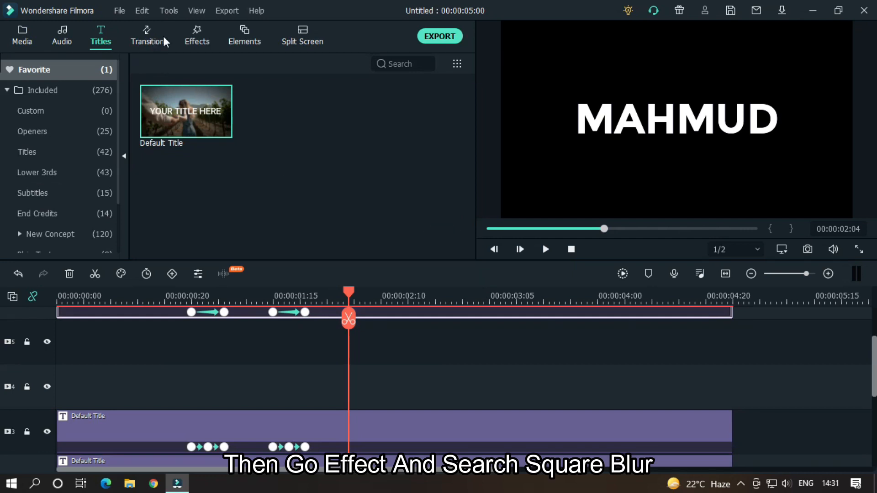
left_click(196, 36)
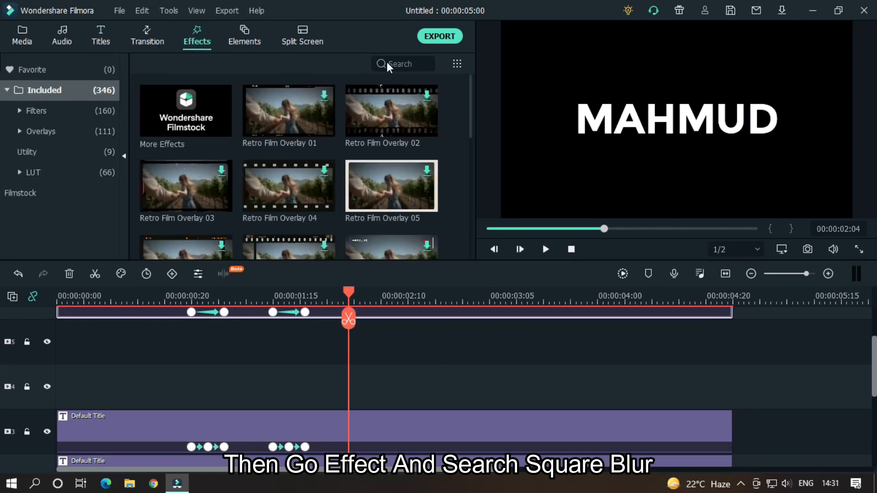
left_click(402, 63)
type("sq")
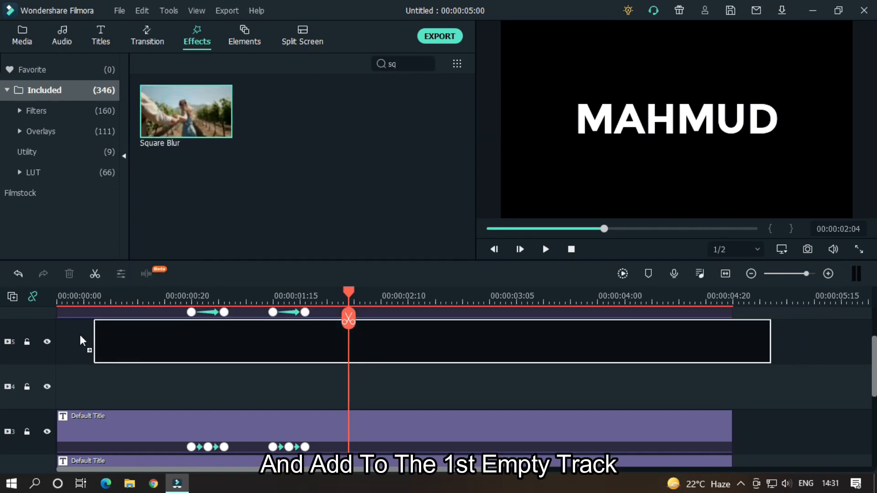
left_click_drag(185, 110, 392, 341)
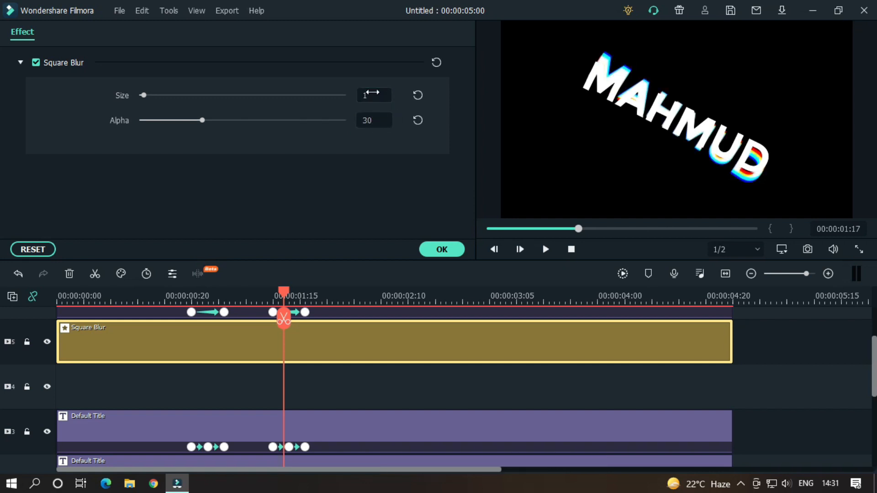
Confirm Square Blur, search 'blu' and add Blur with Zoom Rate 1 and Alpha 30.
left_click(441, 248)
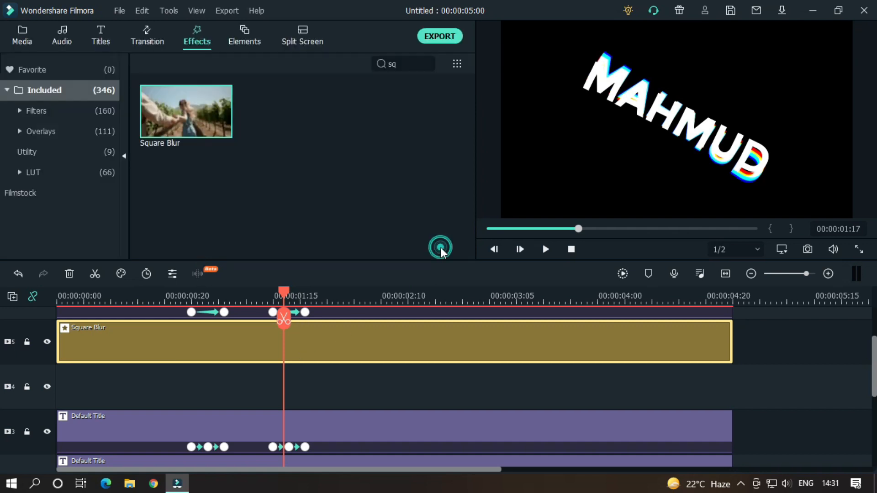
left_click(428, 63)
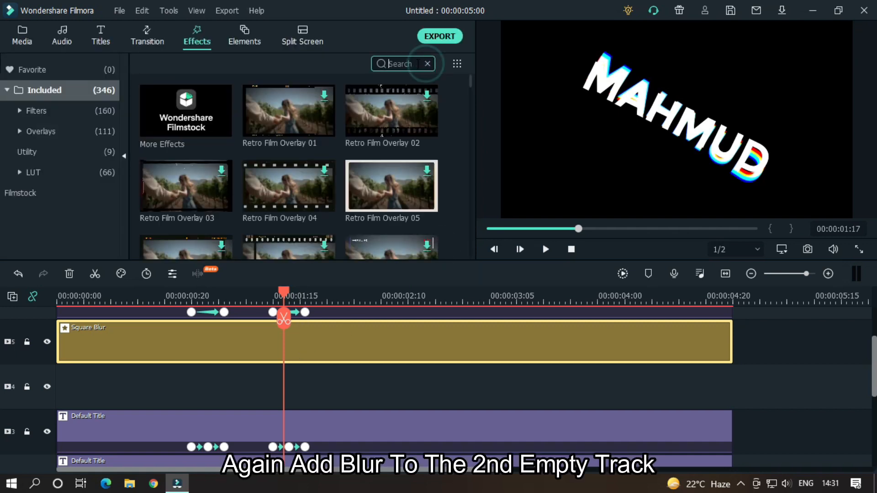
type("blu")
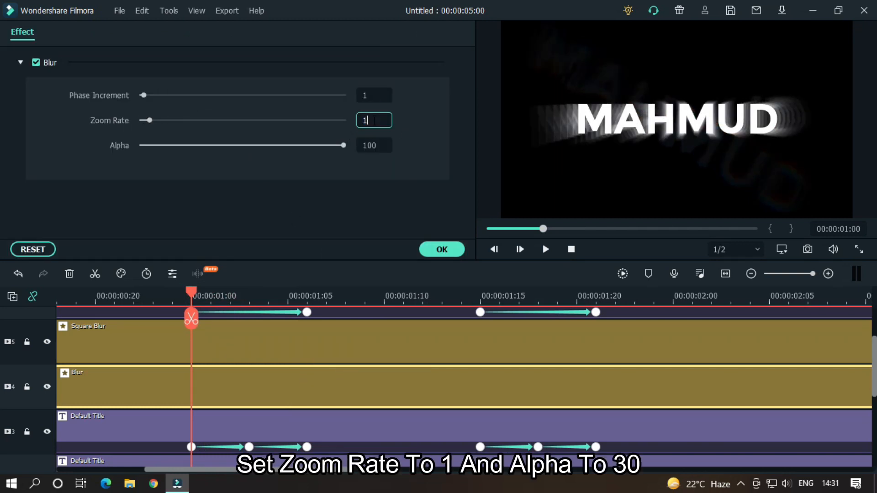
left_click(373, 146)
type("30")
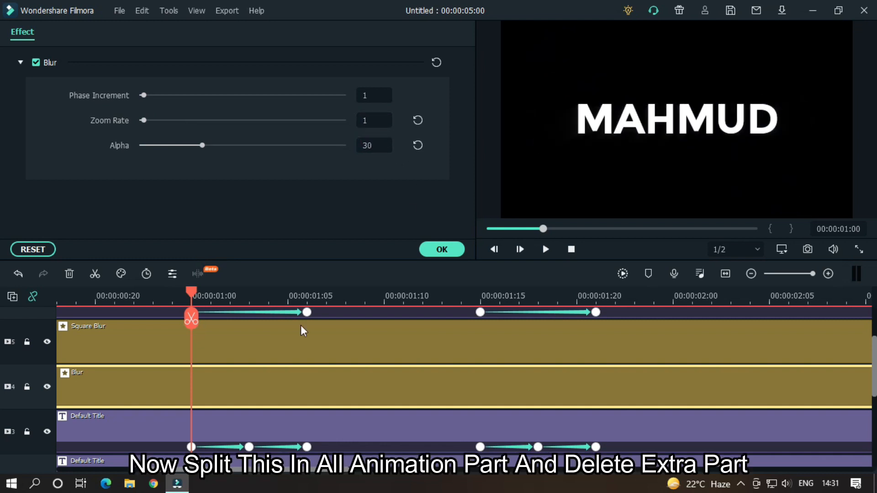
Trim the Blur effect to the two shake sections, preview the glitch title and export it as Text Glitch.
left_click(191, 312)
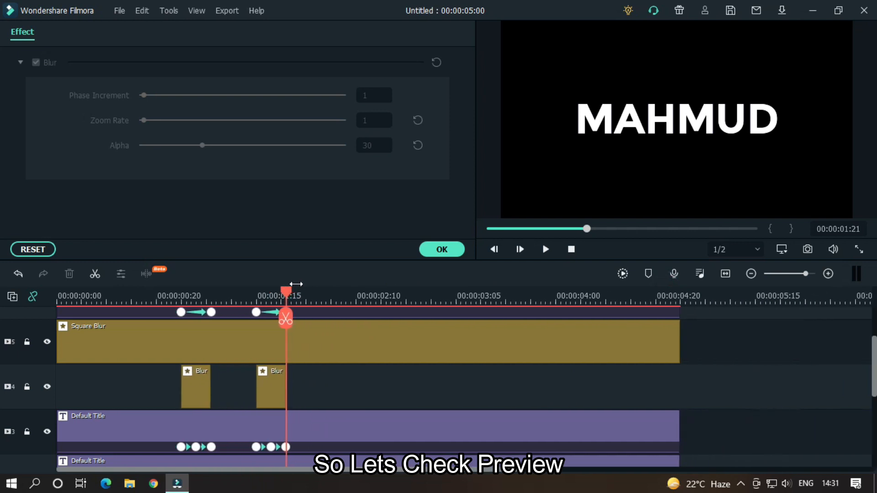
left_click(571, 249)
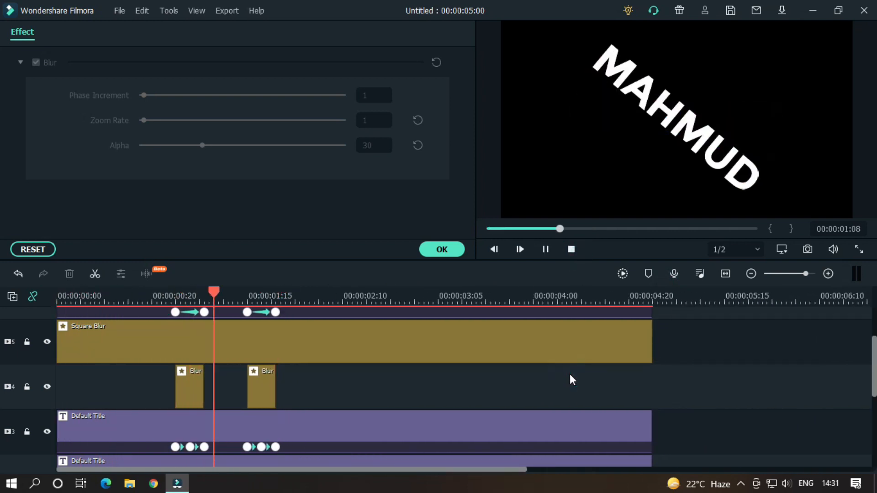
left_click(442, 249)
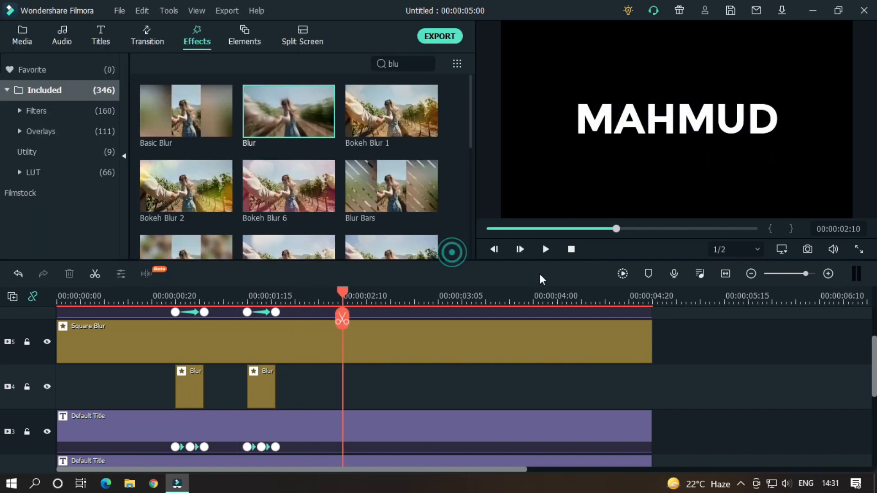
left_click(546, 250)
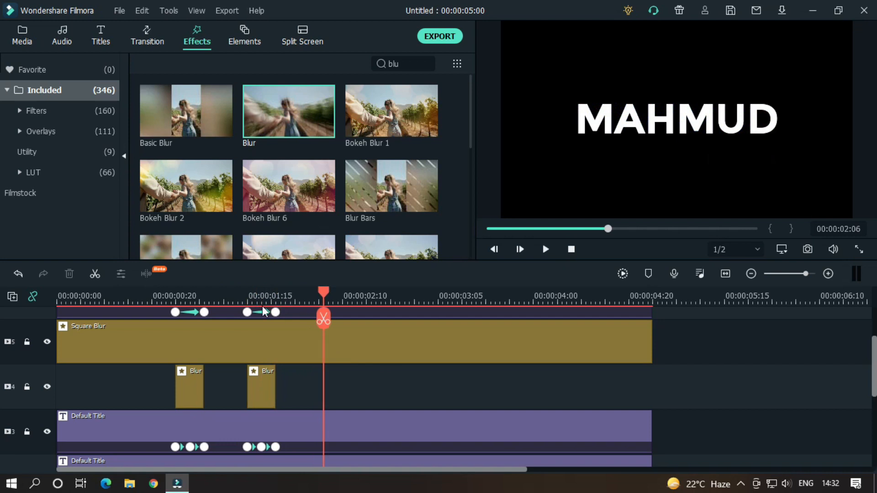
left_click(545, 250)
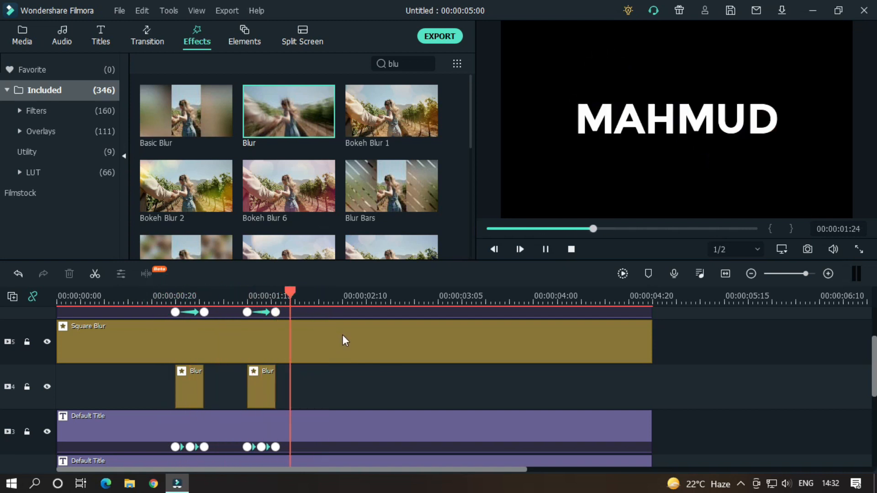
left_click(439, 35)
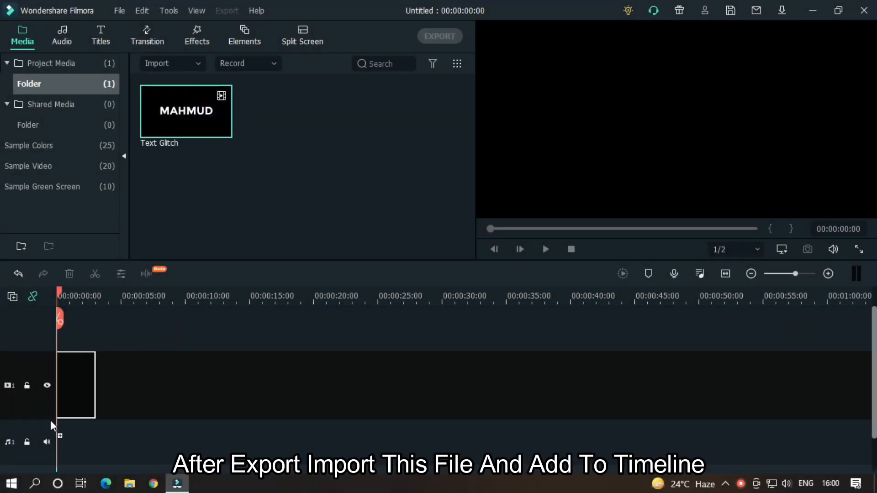
Place Text Glitch on the timeline with custom scale keyframes from 80% at the start to 100% at the end.
left_click_drag(186, 110, 208, 384)
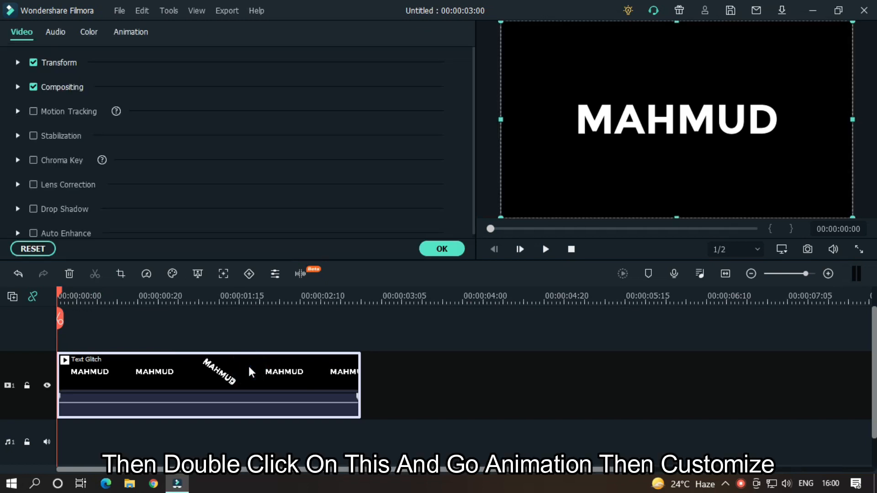
left_click(131, 32)
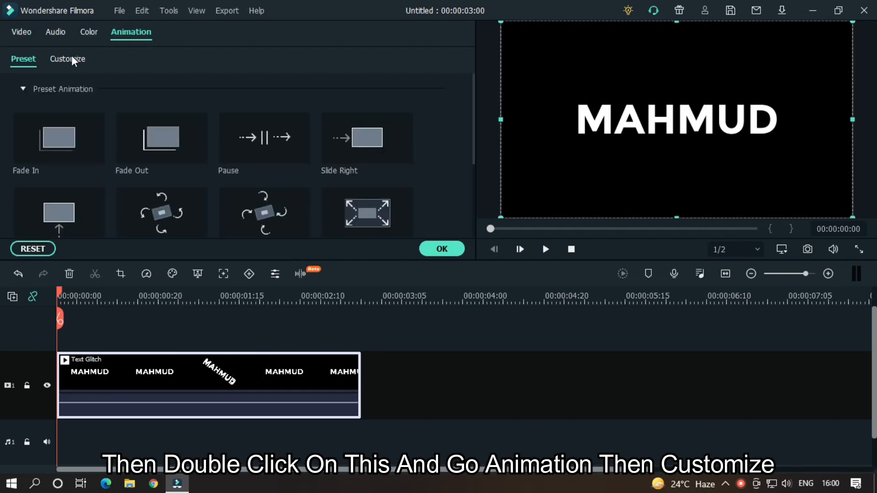
left_click(66, 58)
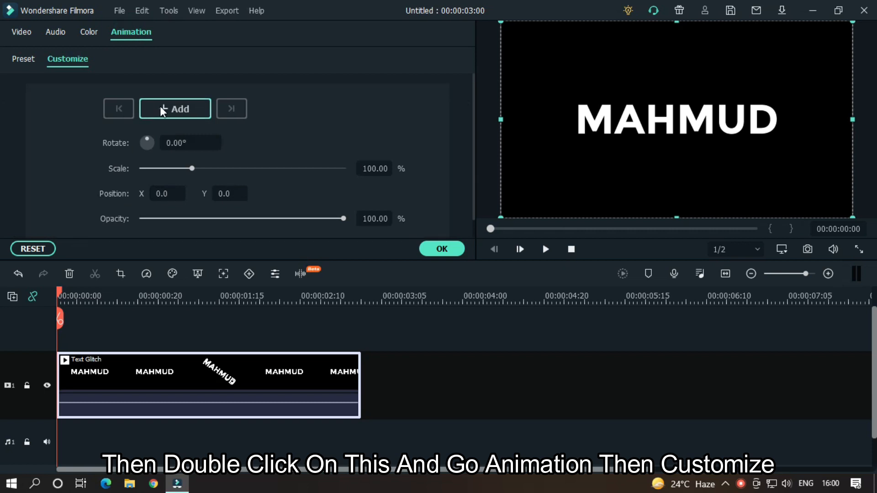
left_click(174, 109)
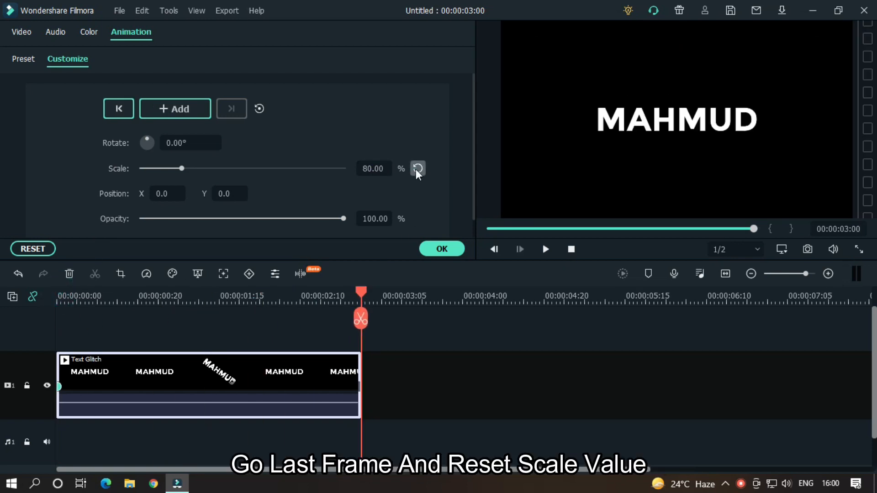
left_click(417, 168)
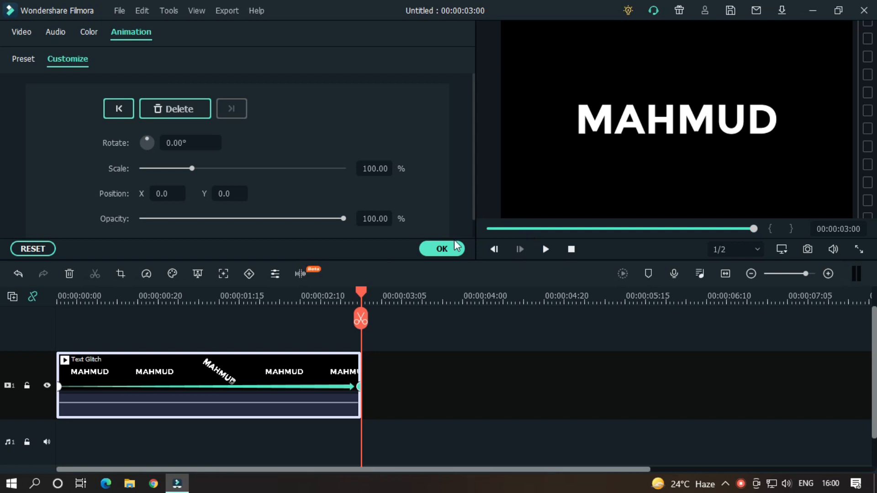
Confirm the scale animation, preview it from the start, and bring up the MP4 export for Text Glitch.
left_click(442, 248)
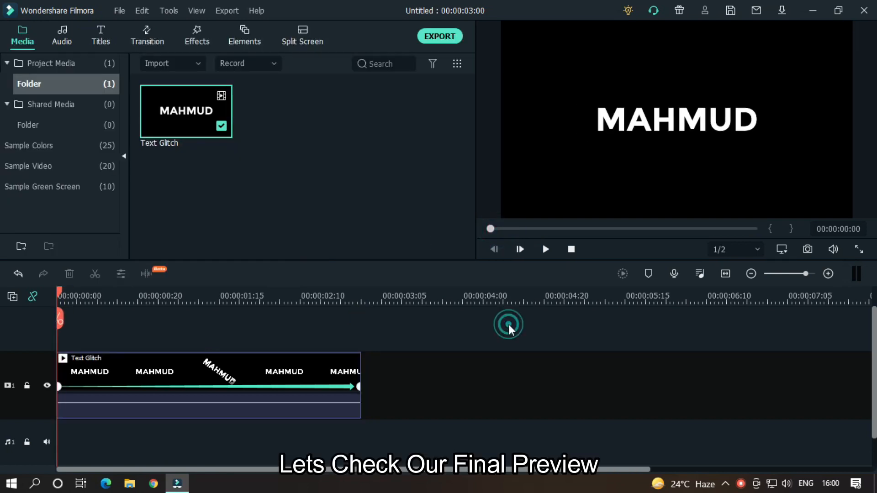
left_click(544, 249)
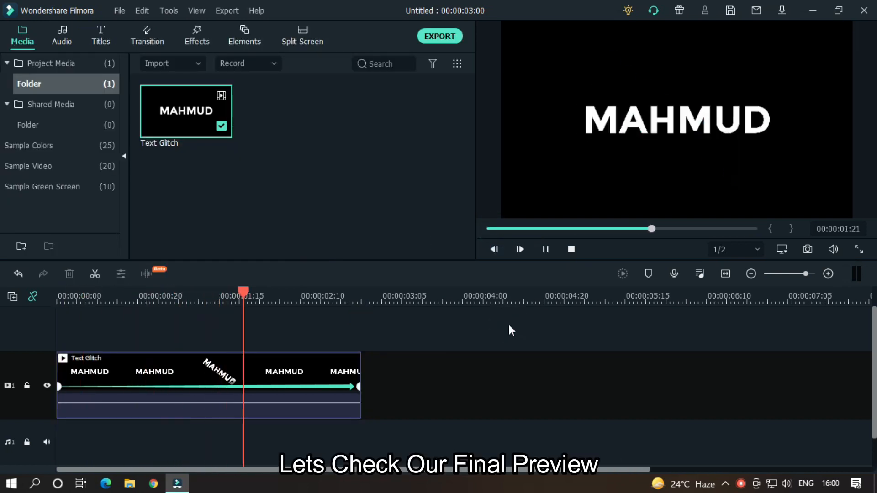
left_click_drag(652, 229, 523, 228)
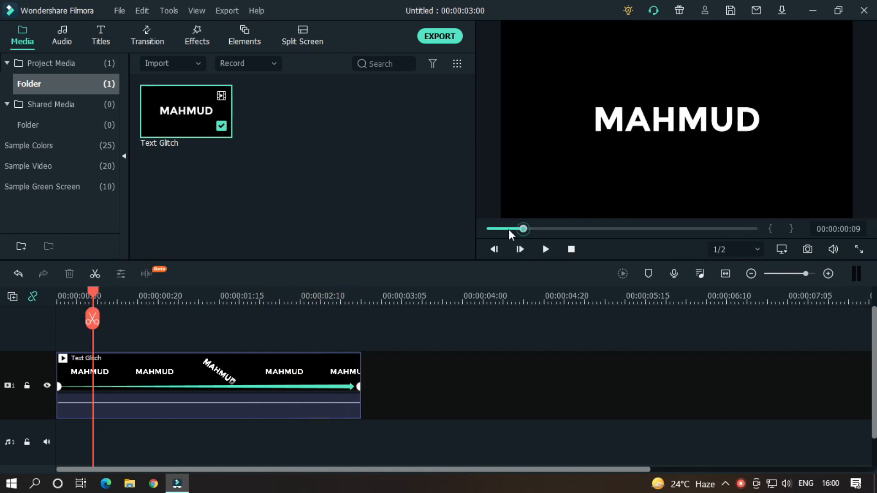
left_click(544, 250)
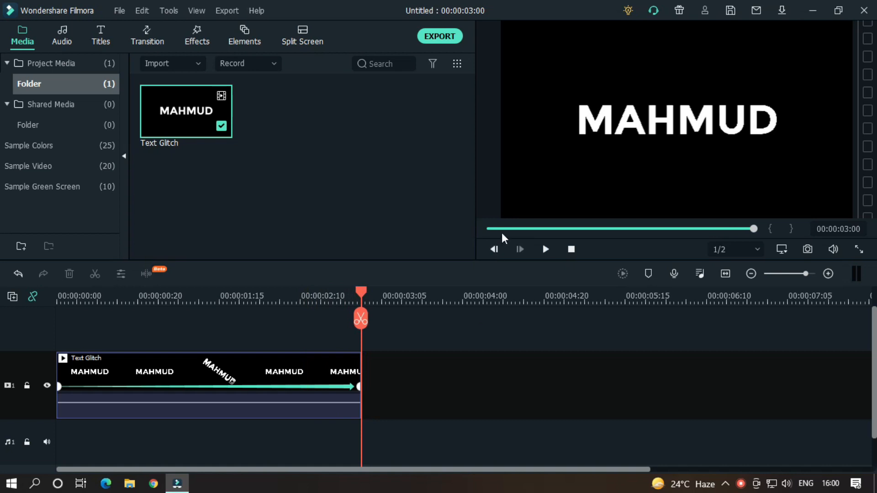
left_click(546, 249)
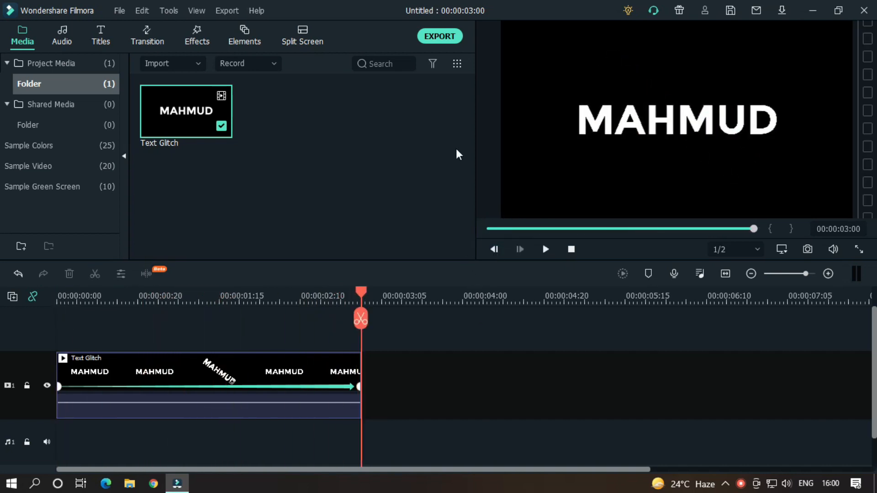
left_click(440, 35)
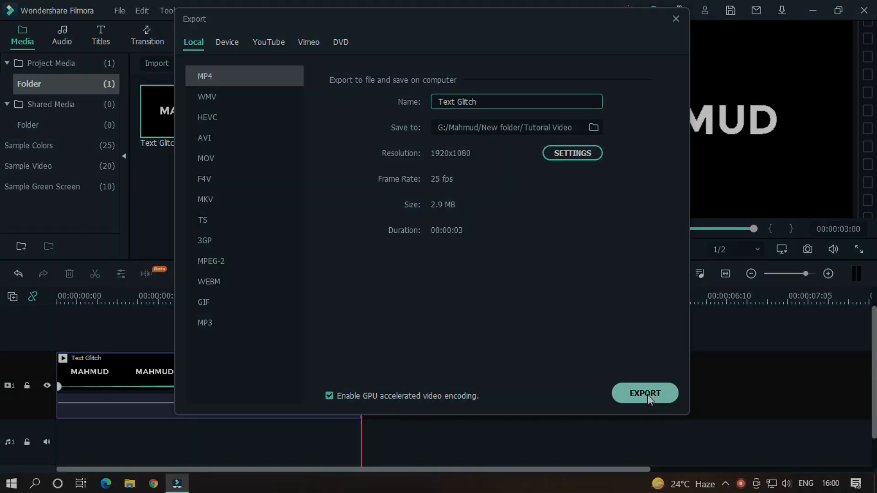